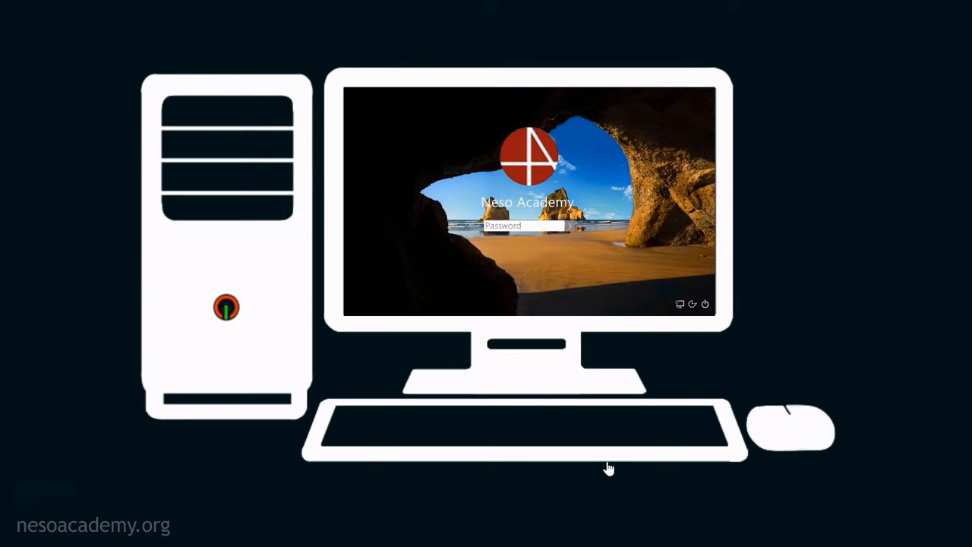
pyautogui.moveTo(529, 499)
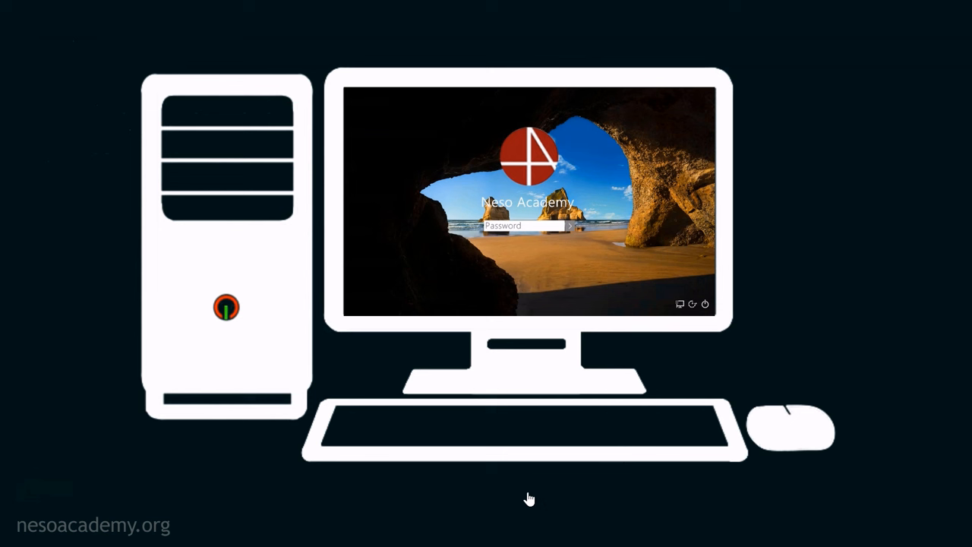
pyautogui.moveTo(558, 505)
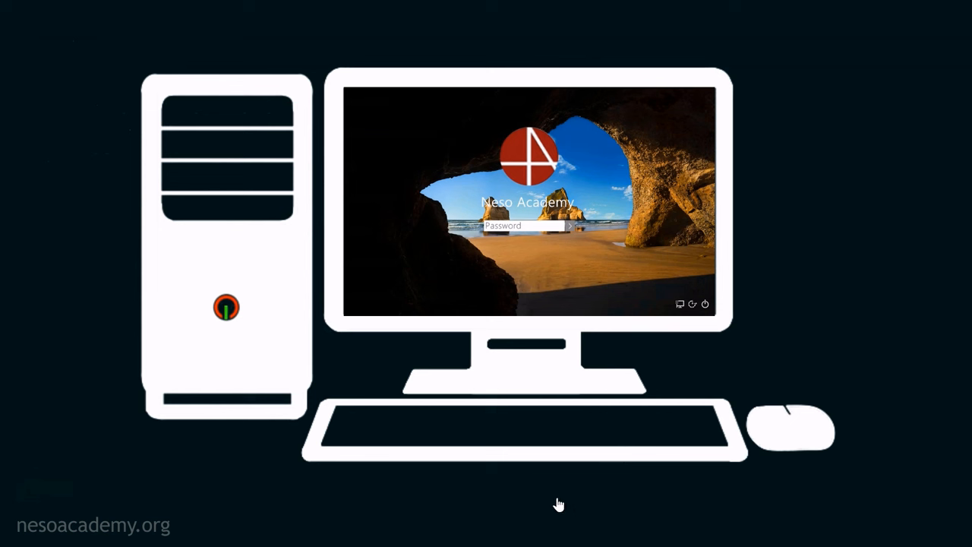
pyautogui.moveTo(397, 517)
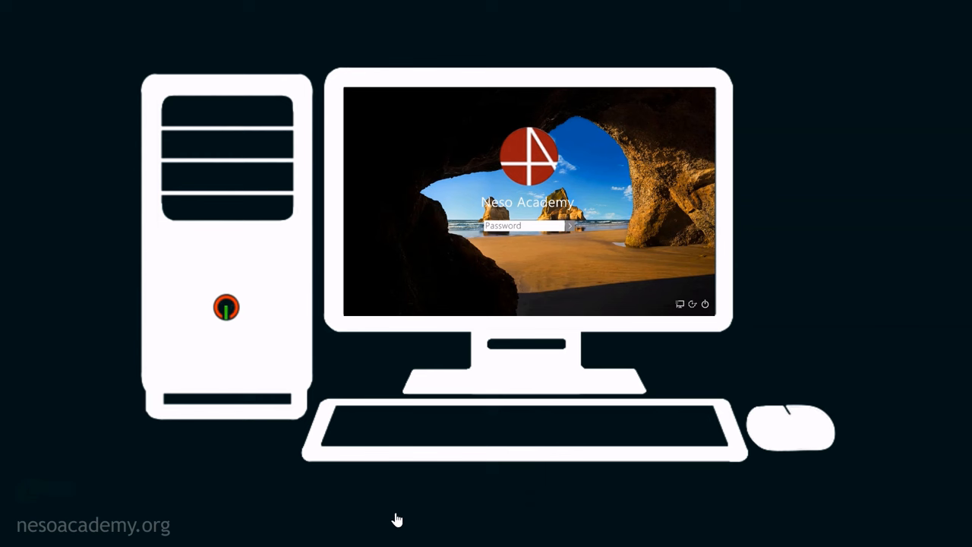
pyautogui.moveTo(520, 483)
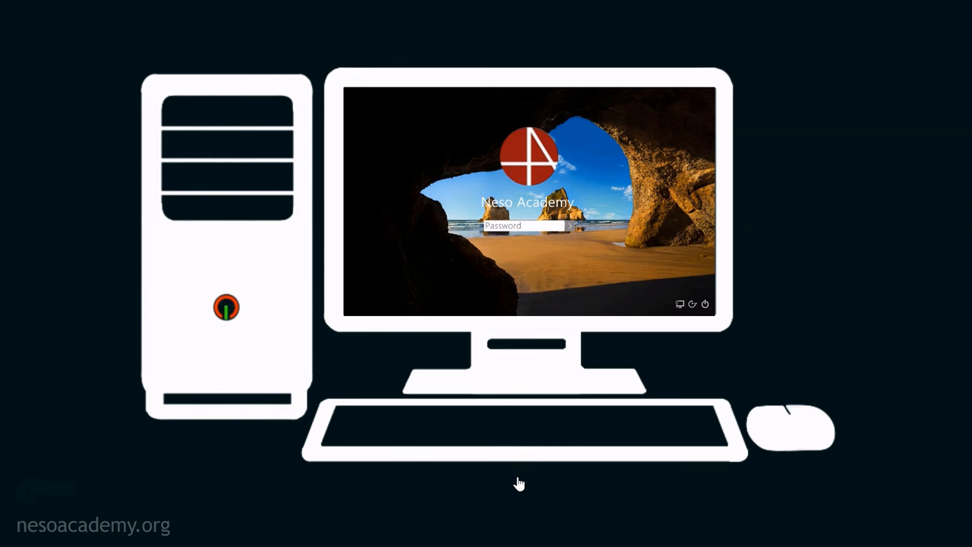